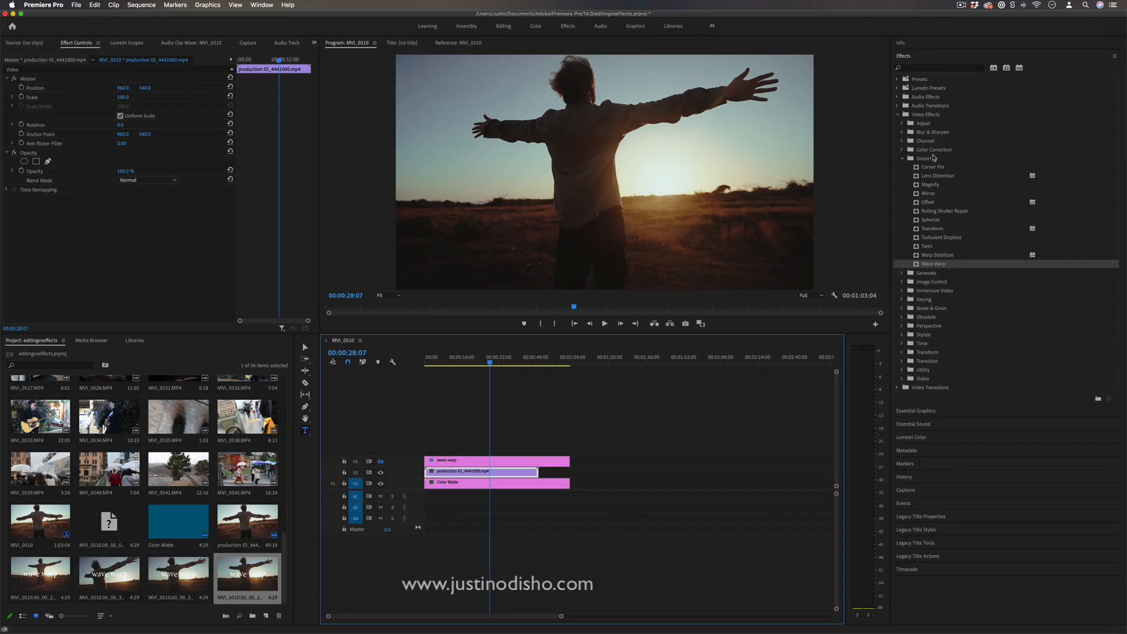
Save the project after adding Wave Warp to the sunset clip on V2
key("cmd+s")
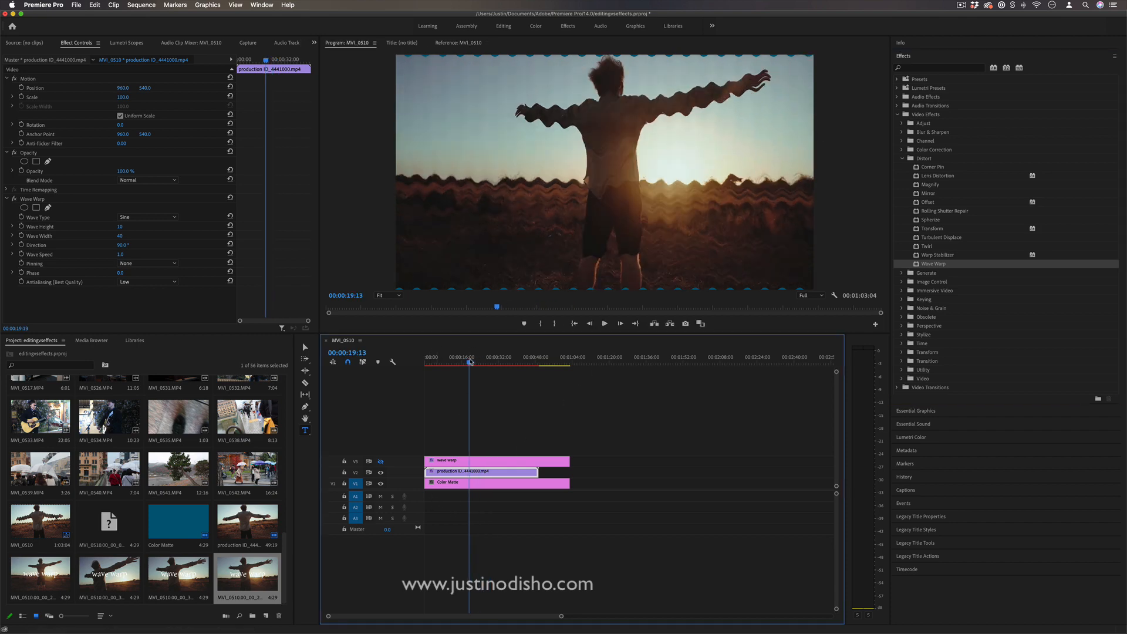
Set the clip's Wave Warp Wave Height to 86 for taller, stronger ripples
left_click(605, 323)
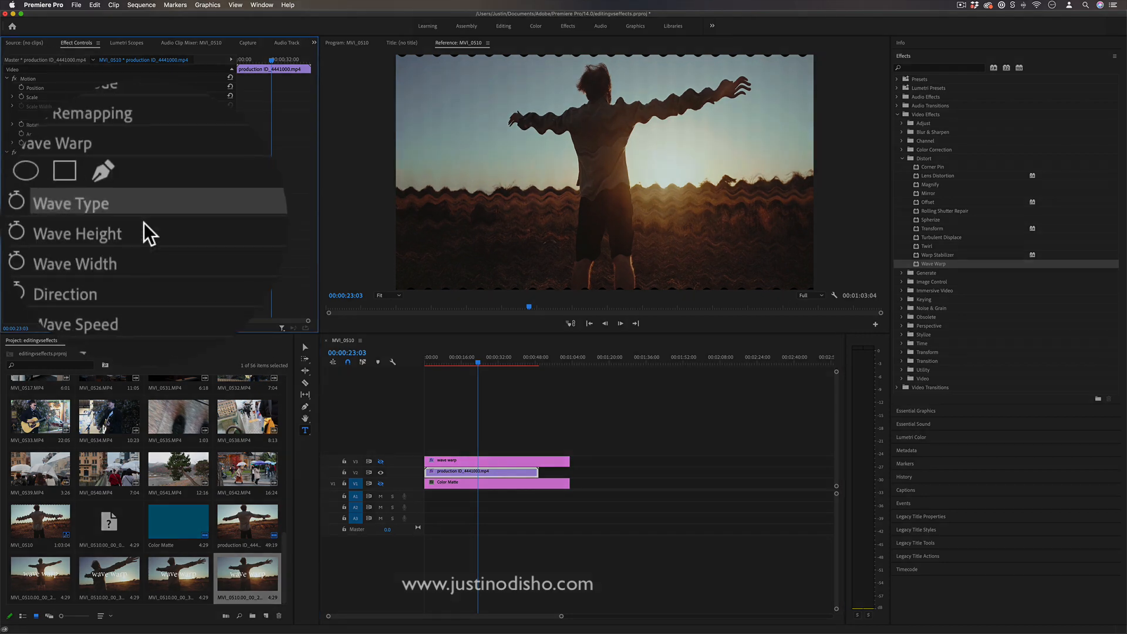
scroll("down", 3)
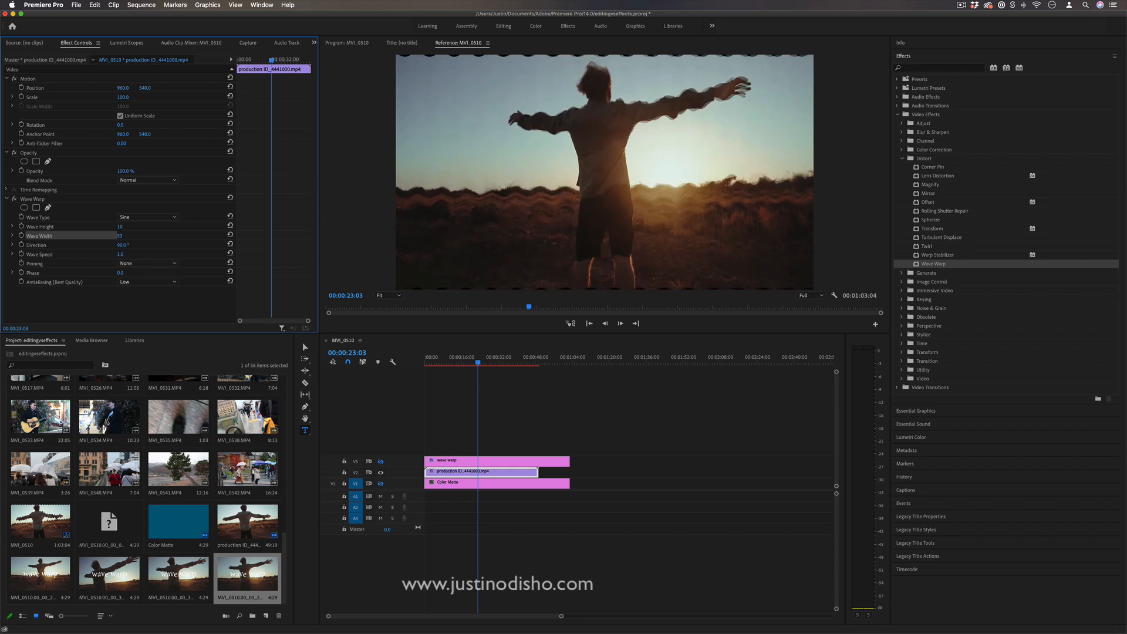
type("86")
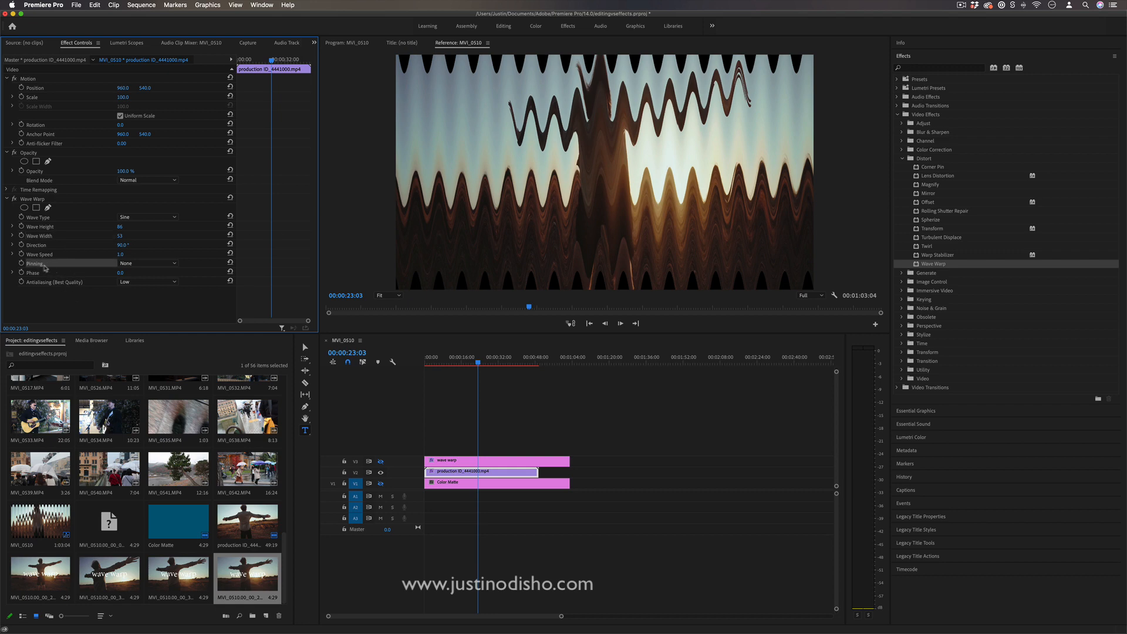
Set Wave Warp Pinning to All Edges so the frame borders stay fixed
left_click(148, 263)
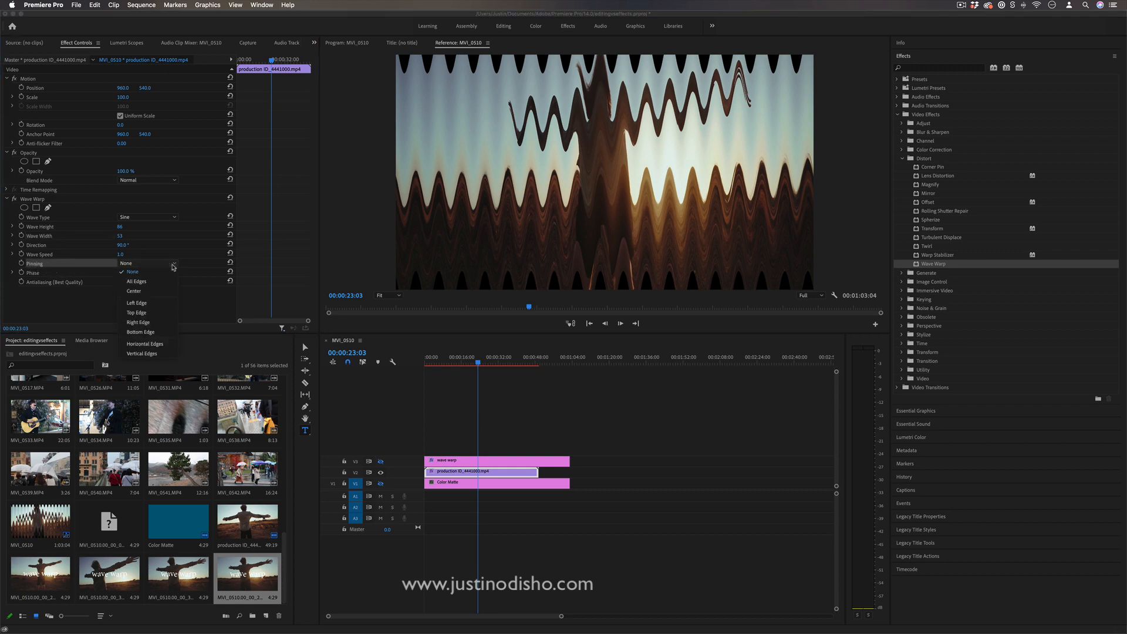
left_click(136, 281)
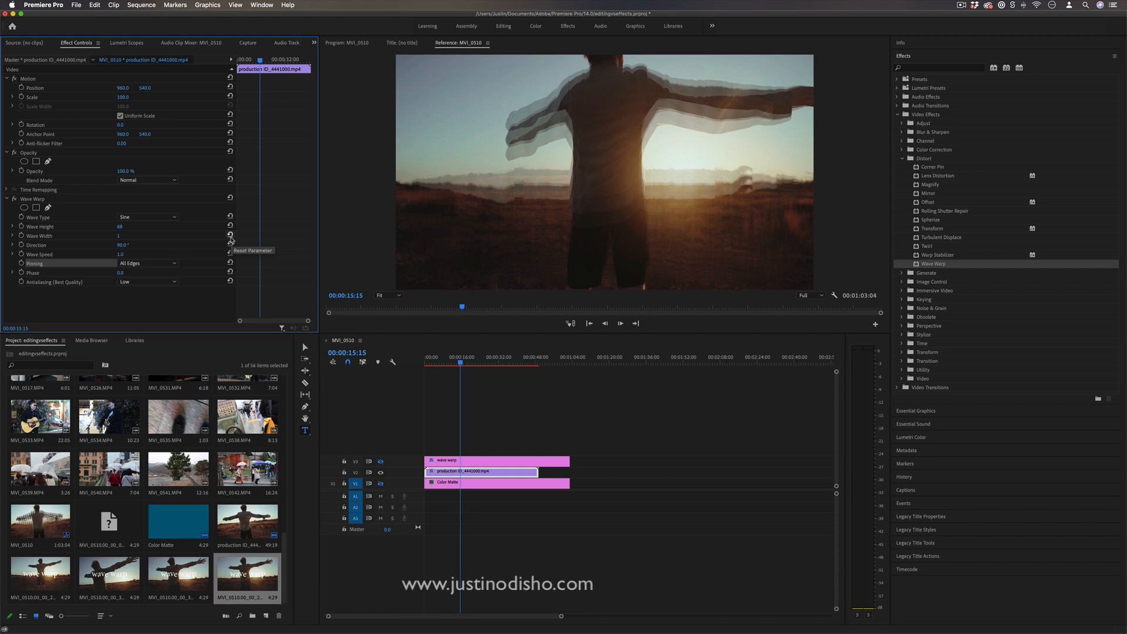
mouse_move(137, 228)
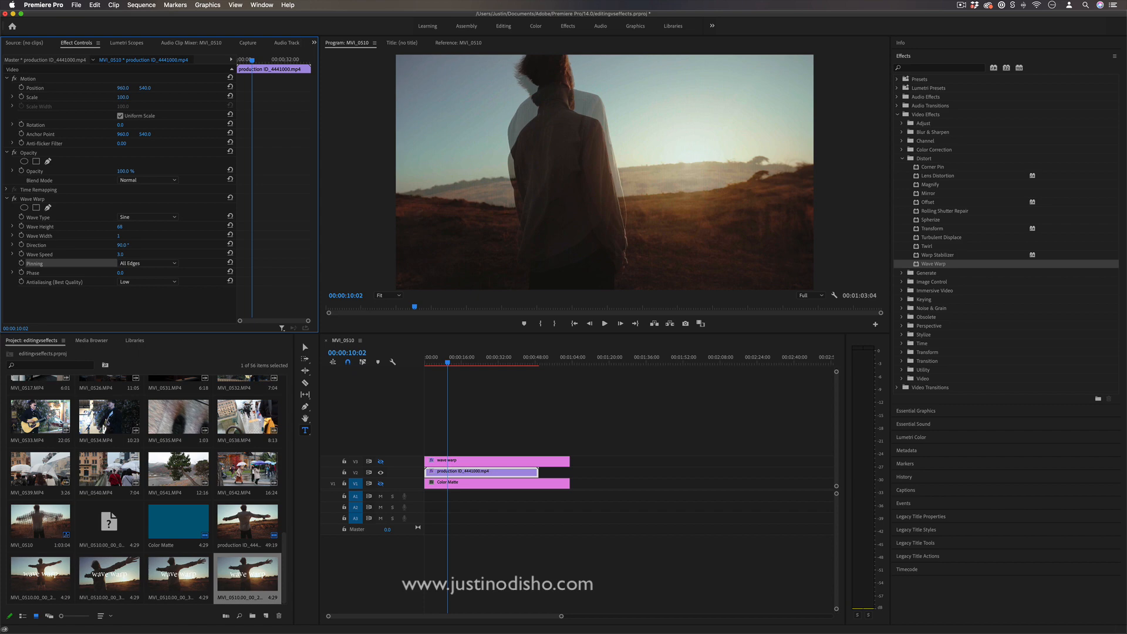
Enter 100.0 for a Wave Warp value while tuning the narrow ghosted look
type("100.0")
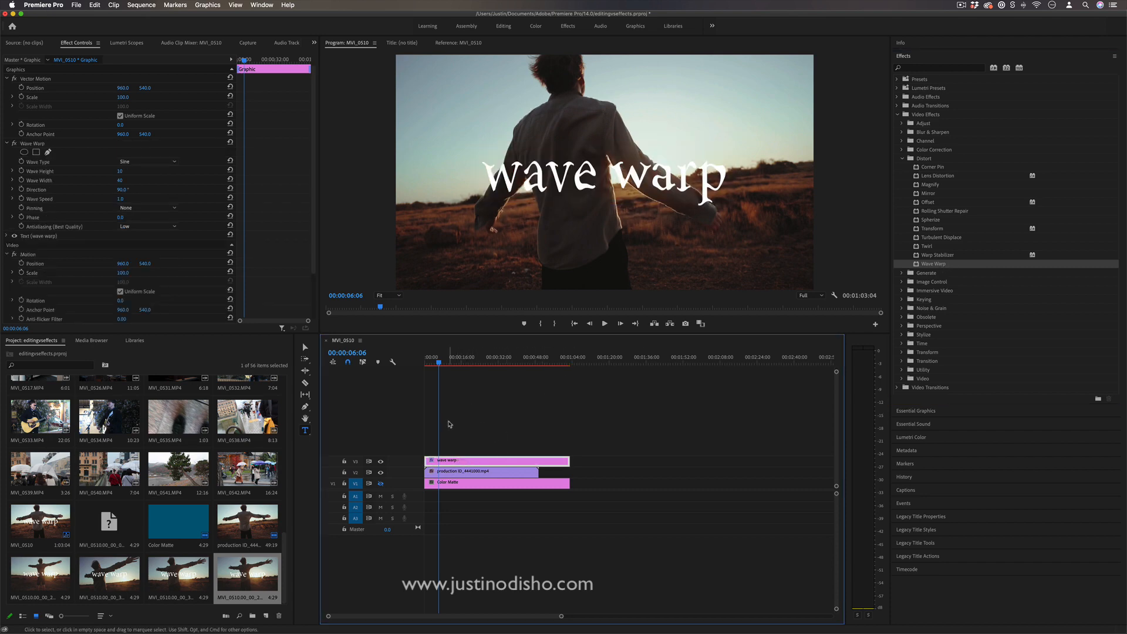
Hide the V2 sunset clip so the text sits over the blue matte
left_click(605, 323)
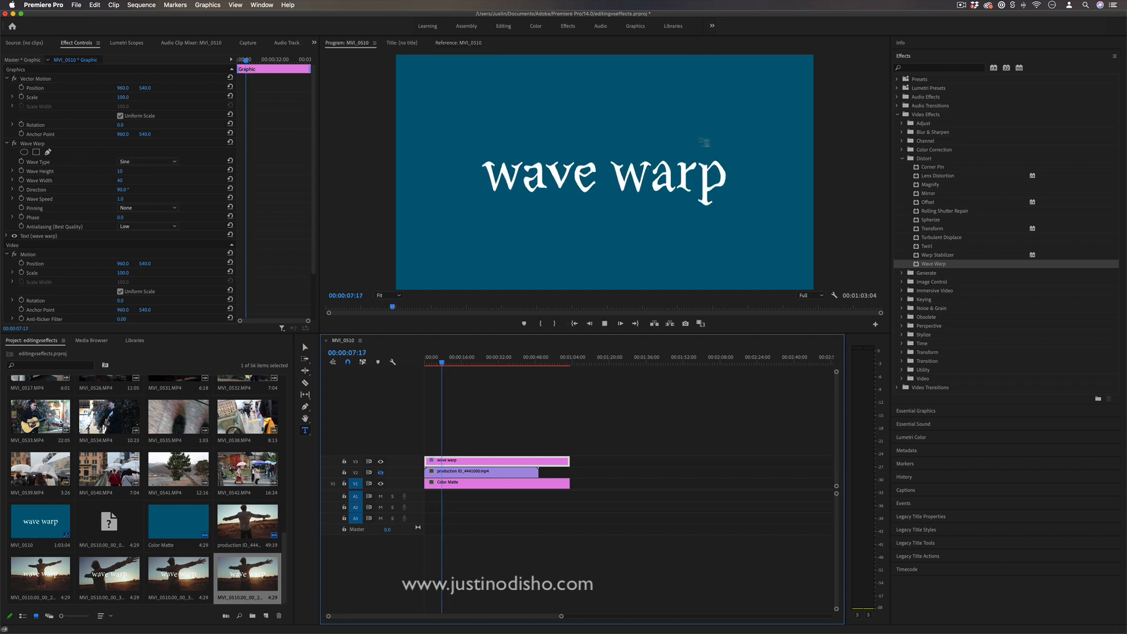
Switch the text's Wave Type to Square and scrub its height and width up
left_click(148, 161)
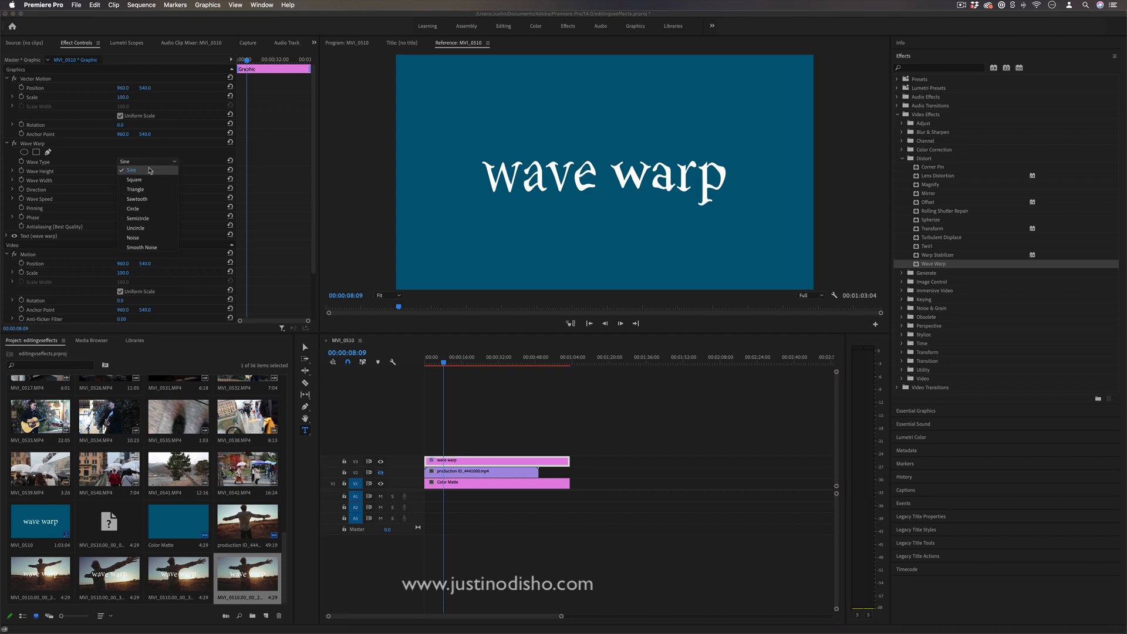
left_click(134, 180)
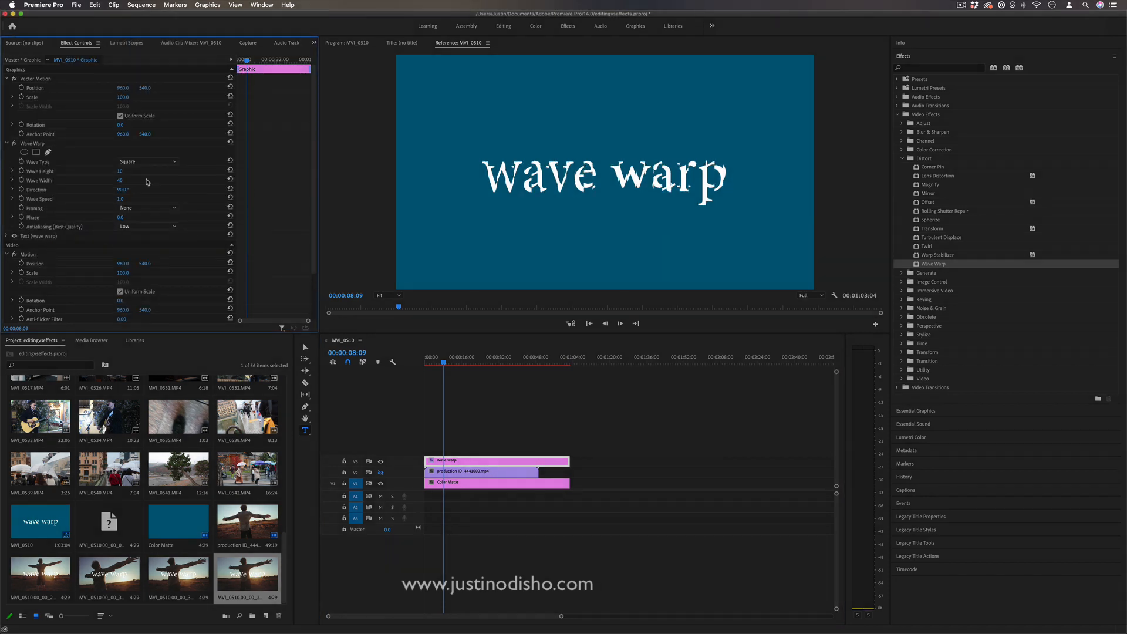
type("113")
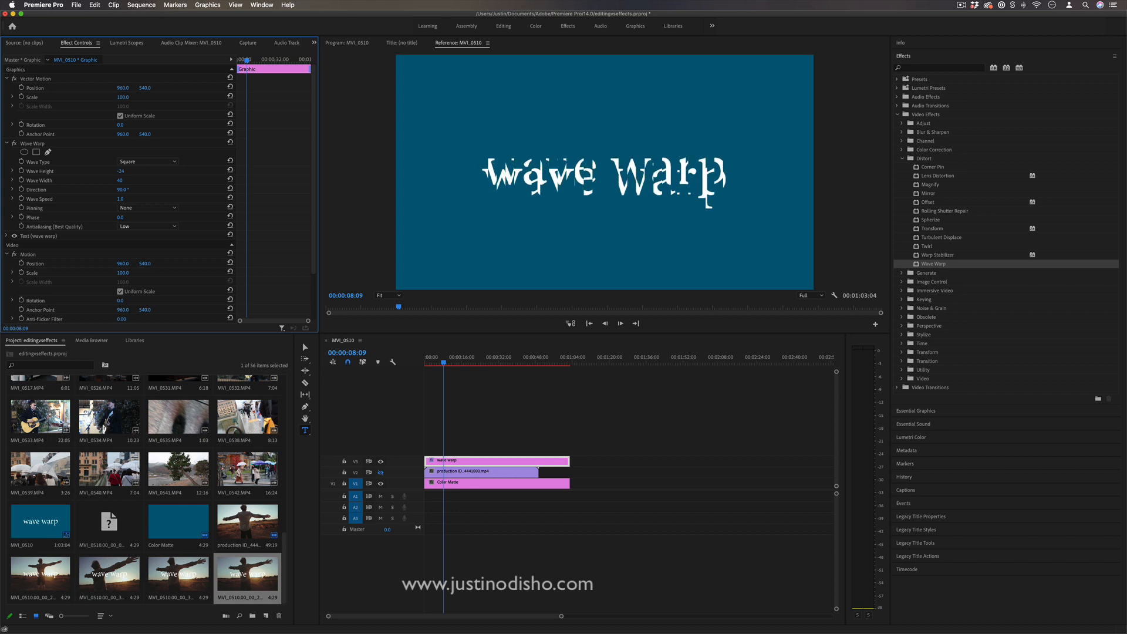
left_click_drag(121, 171, 128, 172)
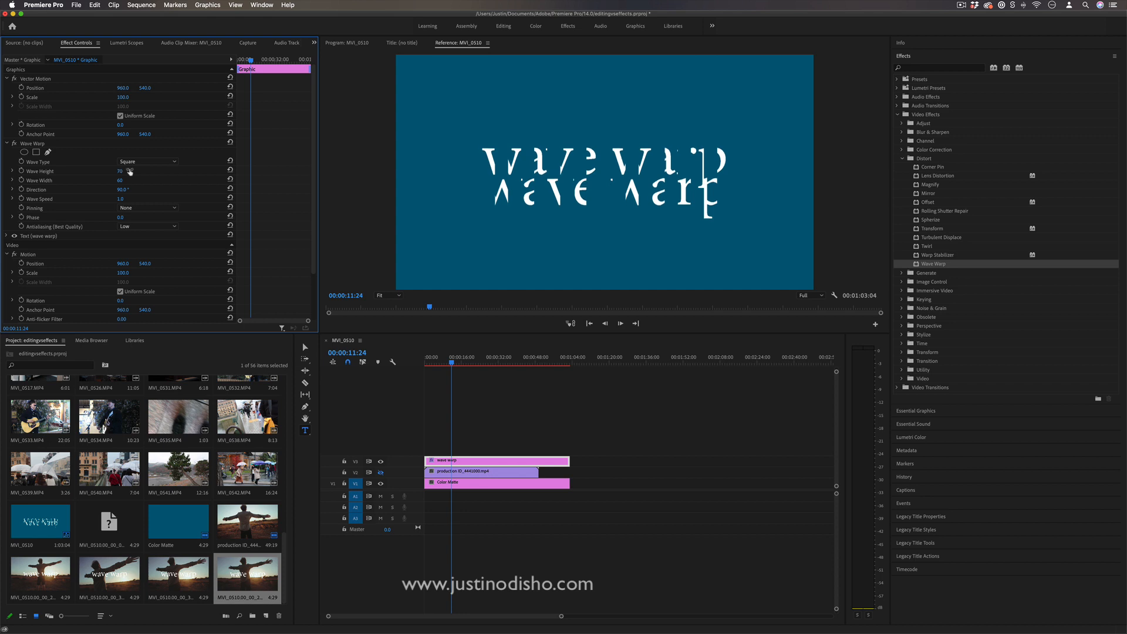
left_click(620, 323)
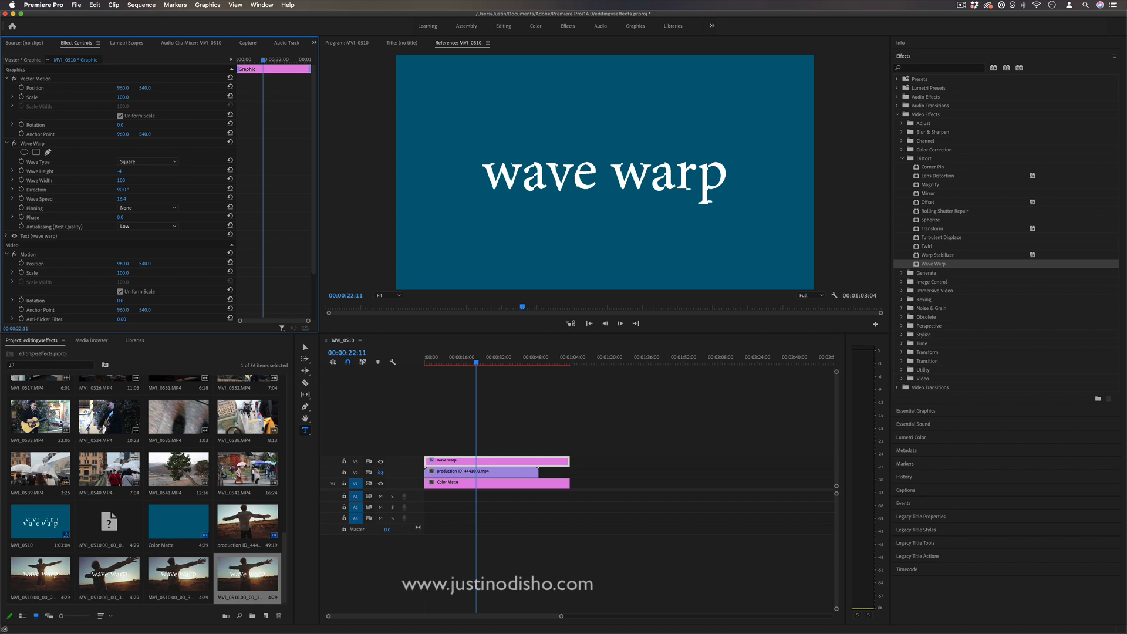
Adjust the text's Wave Speed toward 7.7
left_click(116, 170)
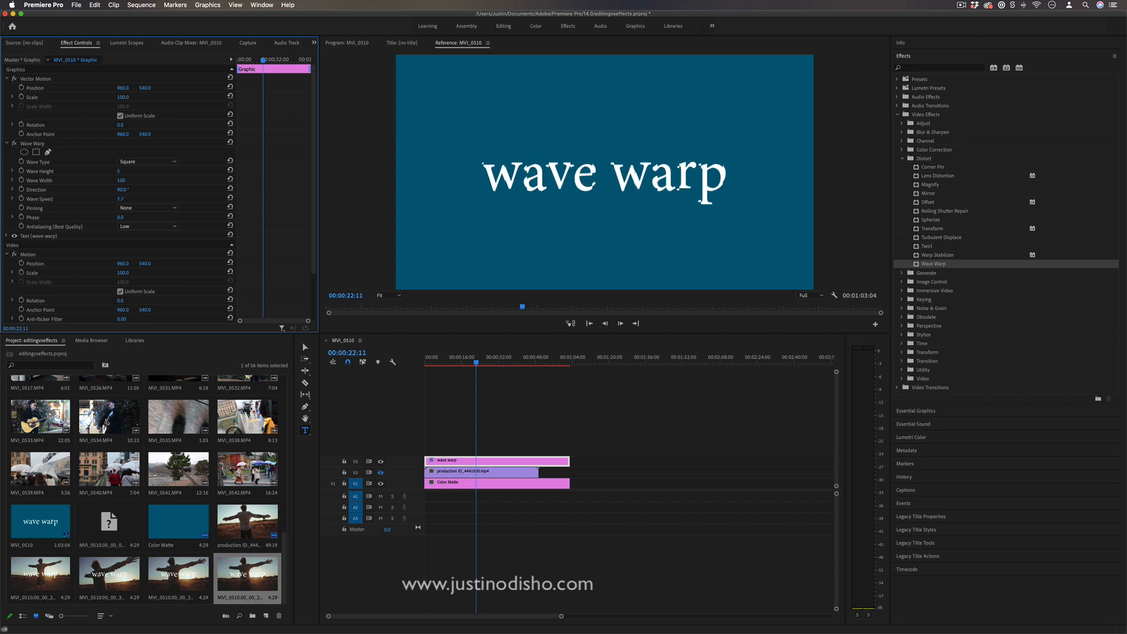
left_click(938, 68)
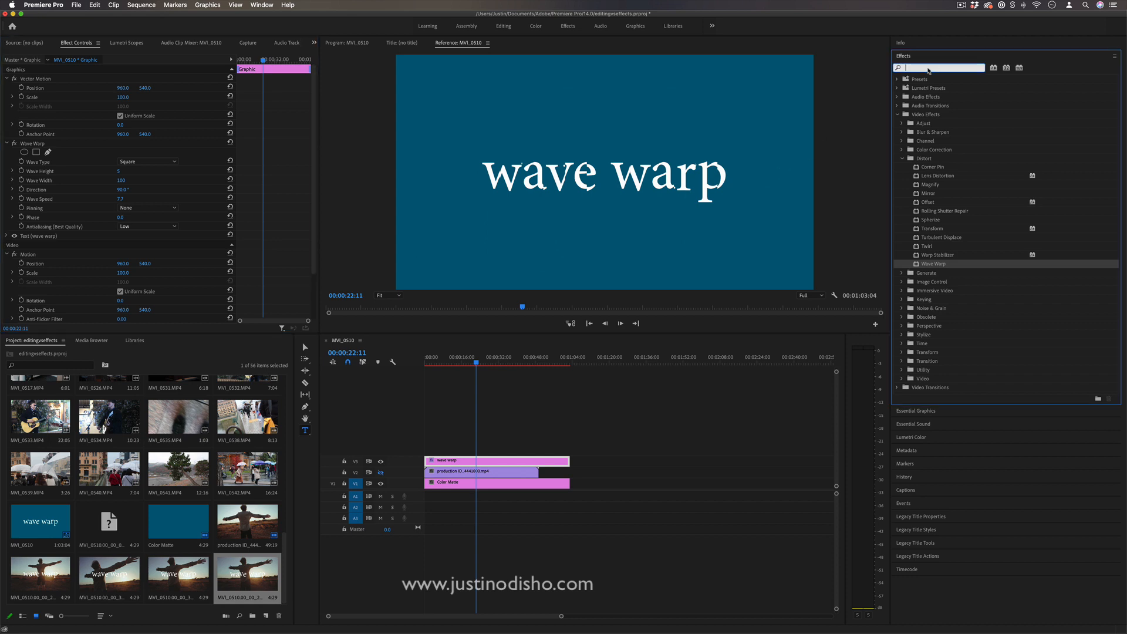
Search 'posterize', add Posterize Time to the graphic and preview playback
type("posterize")
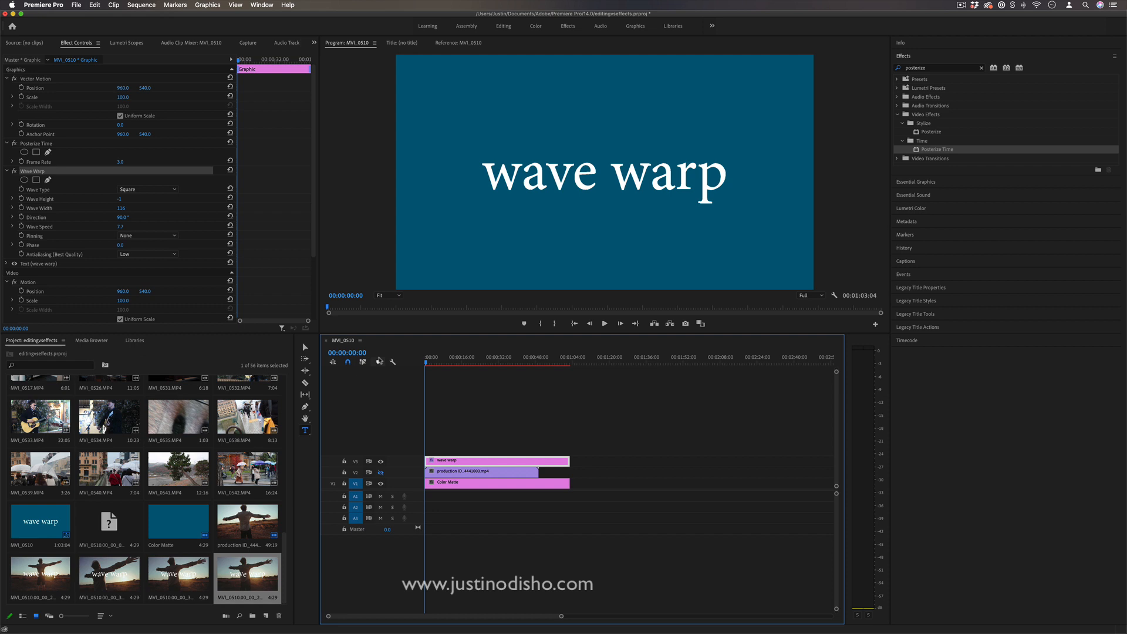
left_click(604, 323)
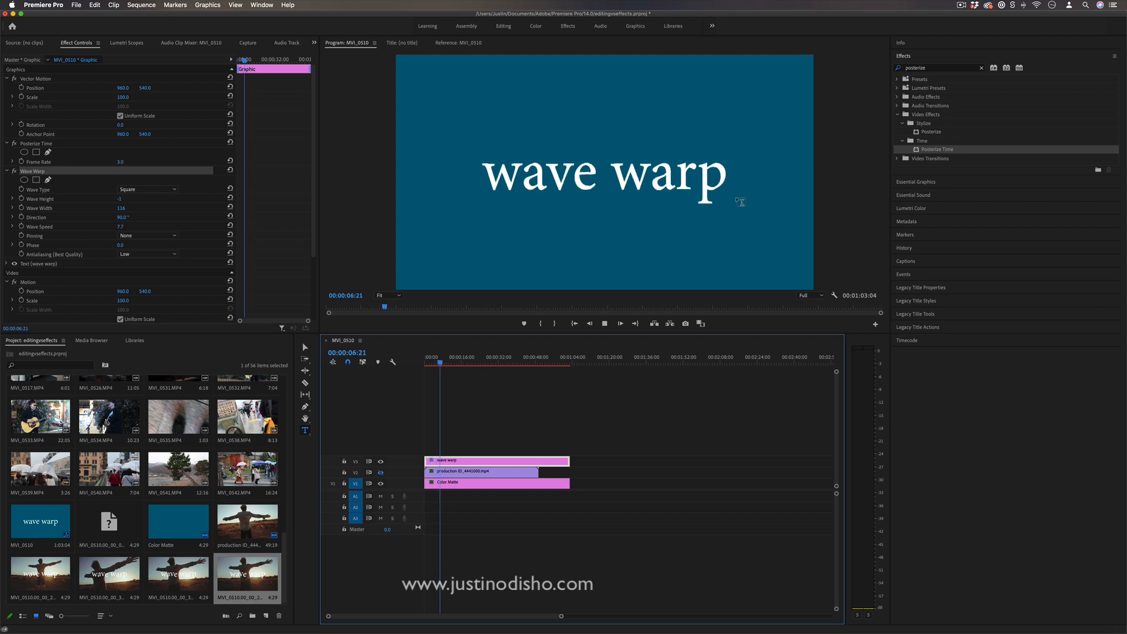
left_click(444, 363)
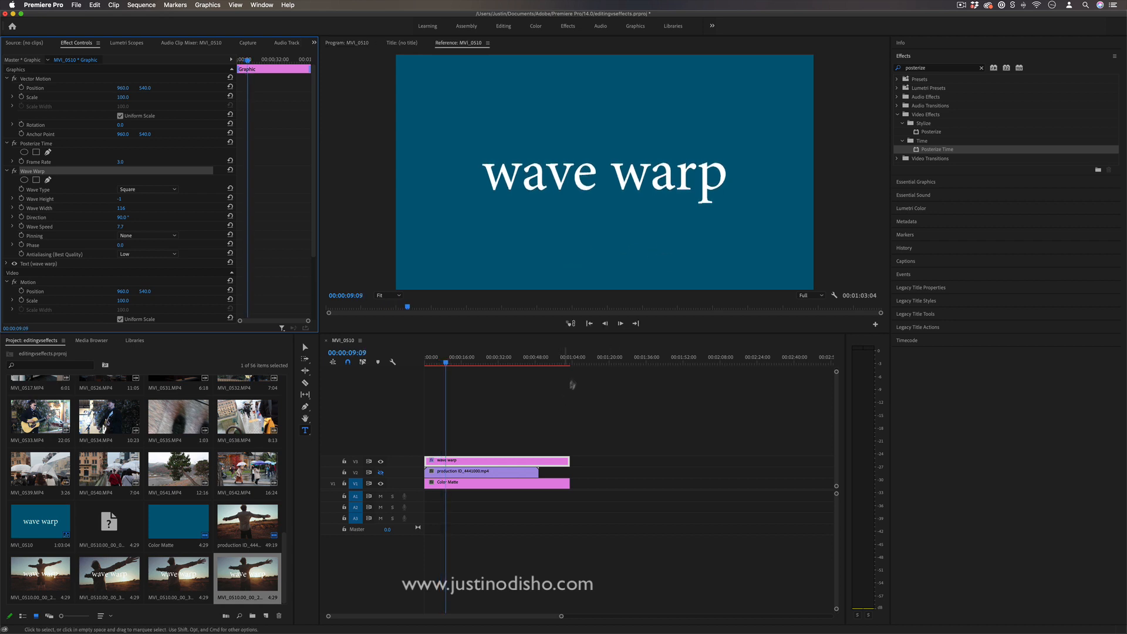
Change the text's Wave Type to Triangle then Sawtooth and scrub its Direction
left_click(148, 189)
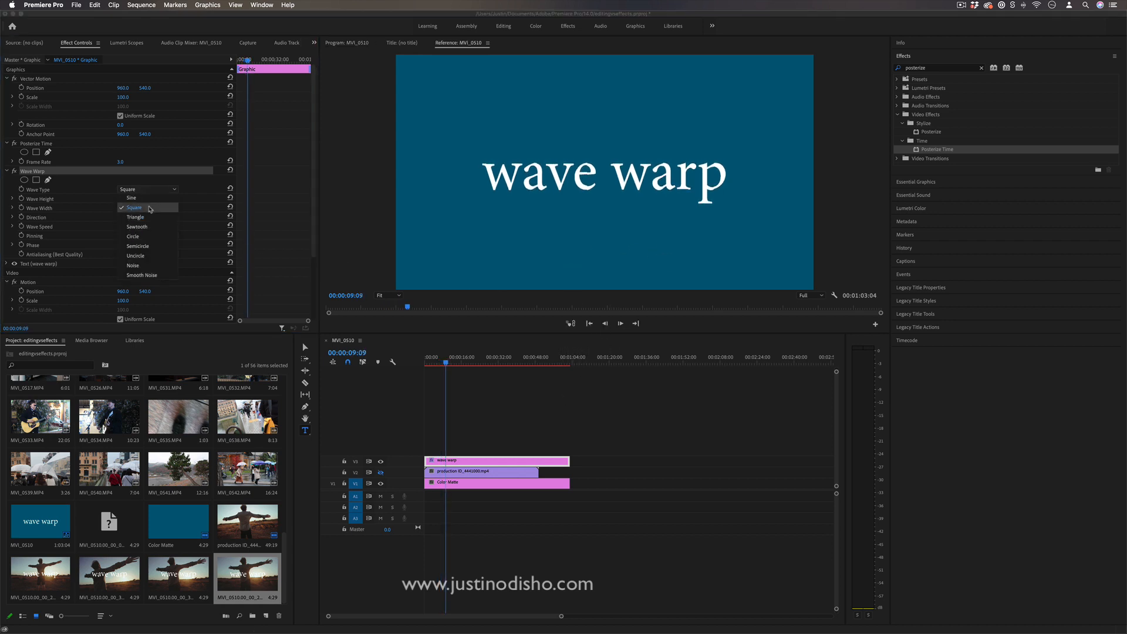
mouse_move(135, 217)
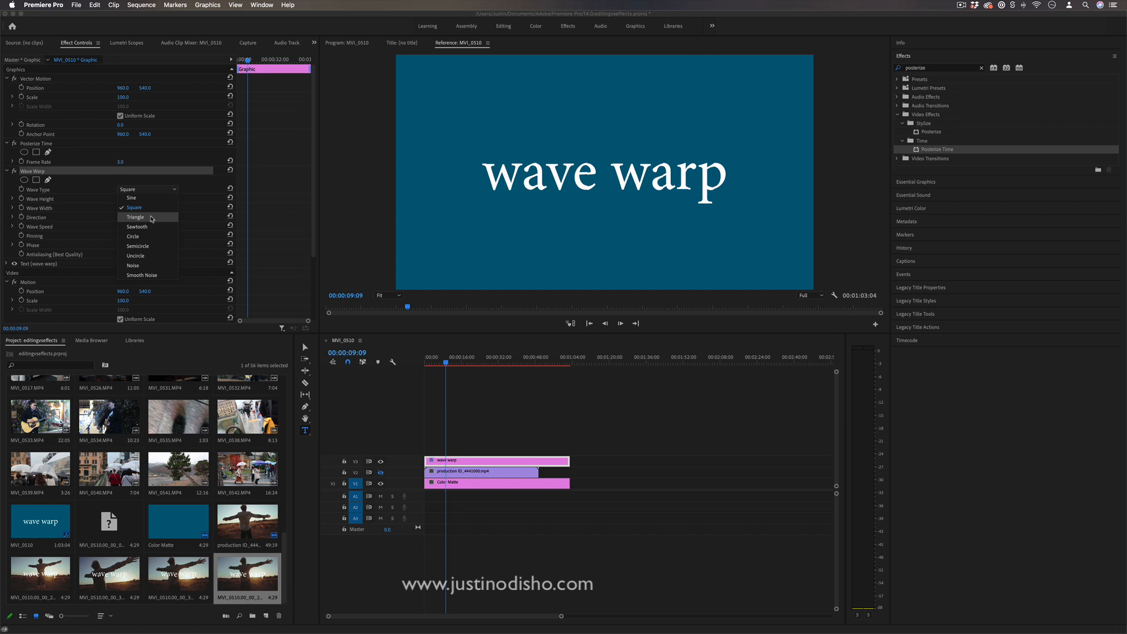
left_click(135, 218)
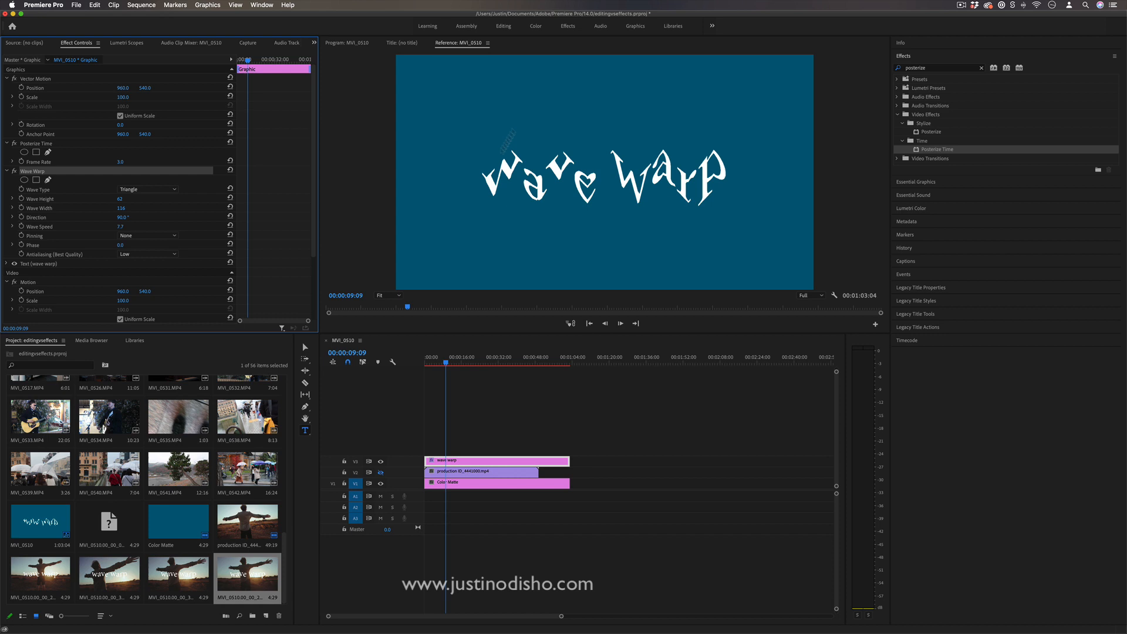
left_click(148, 189)
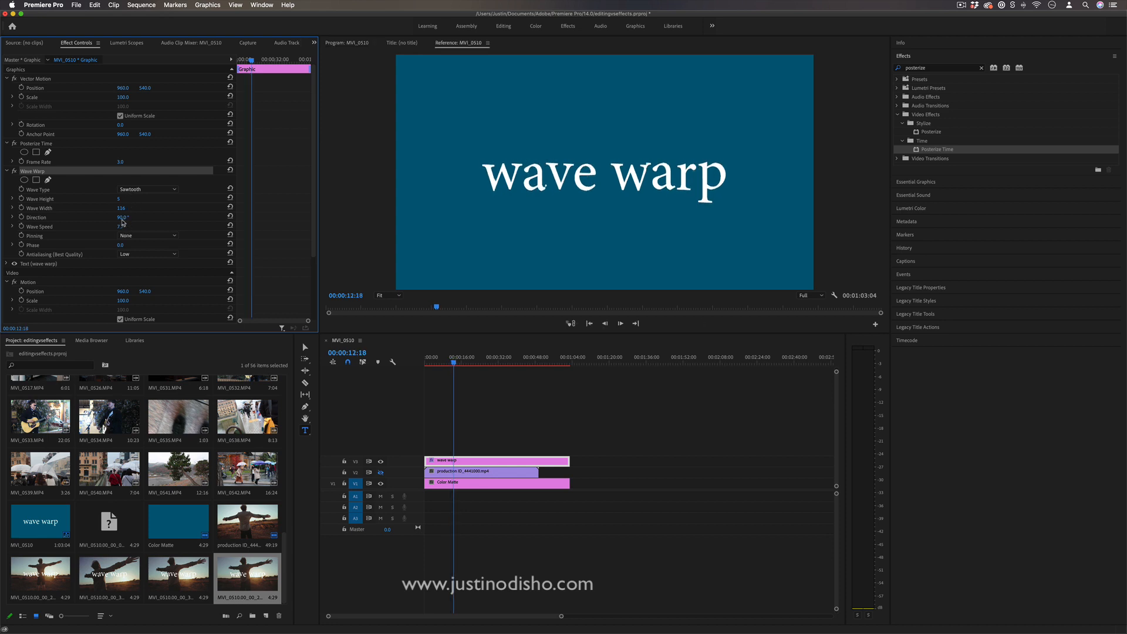
left_click_drag(120, 217, 152, 217)
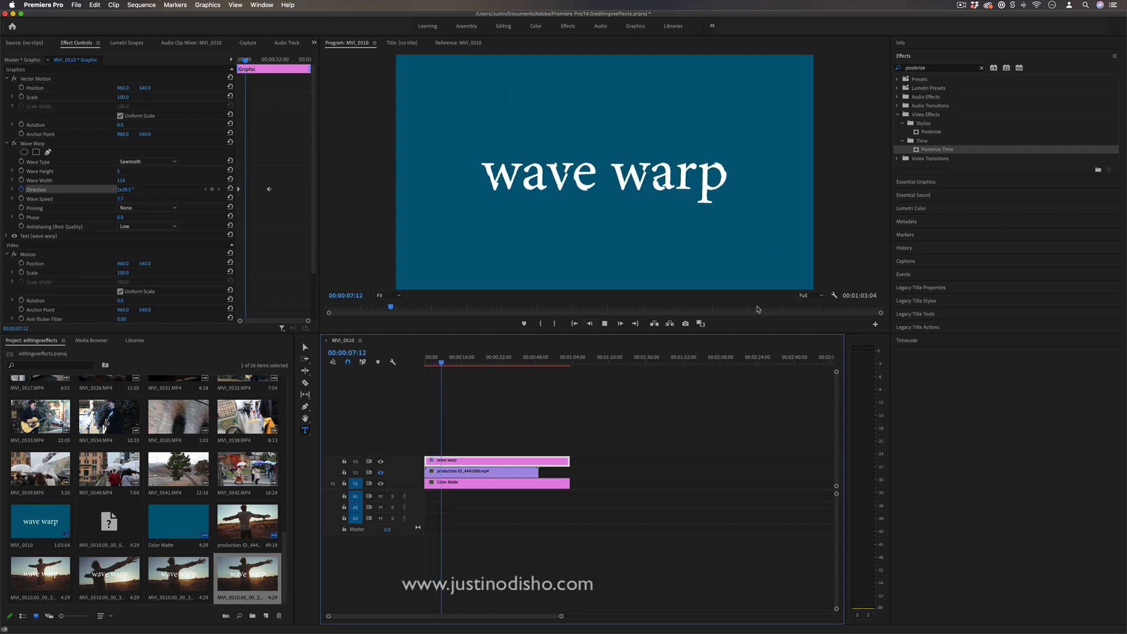
Select the sunset clip on V2 to edit its own Wave Warp
left_click(481, 471)
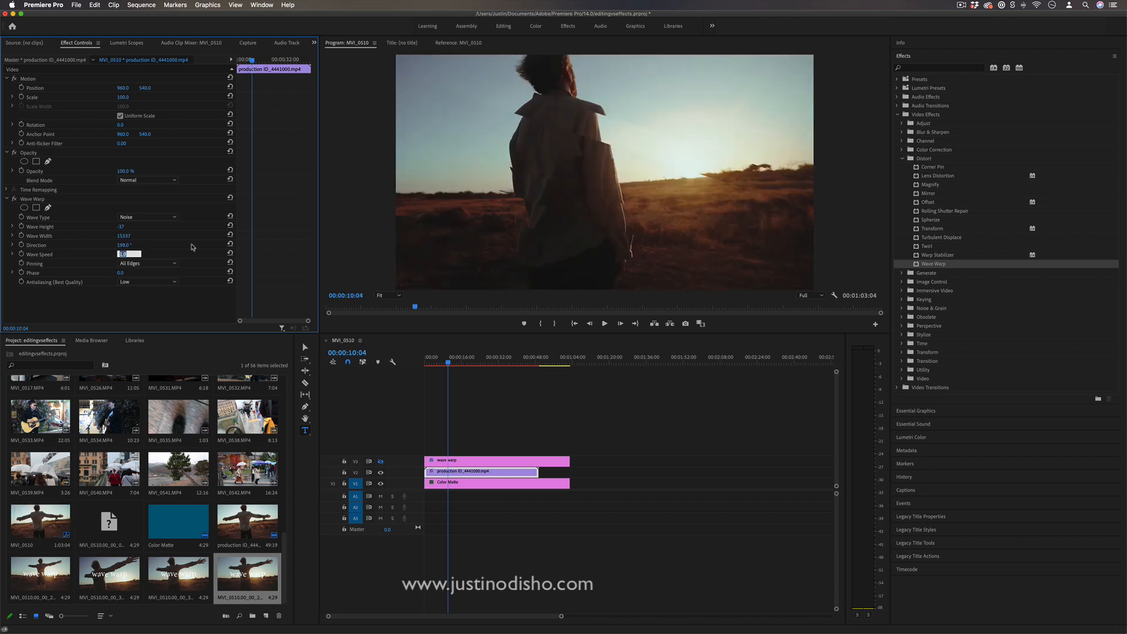
Set Wave Speed to 0.0 and add a 4-point polygon mask around the torso
type("0.0")
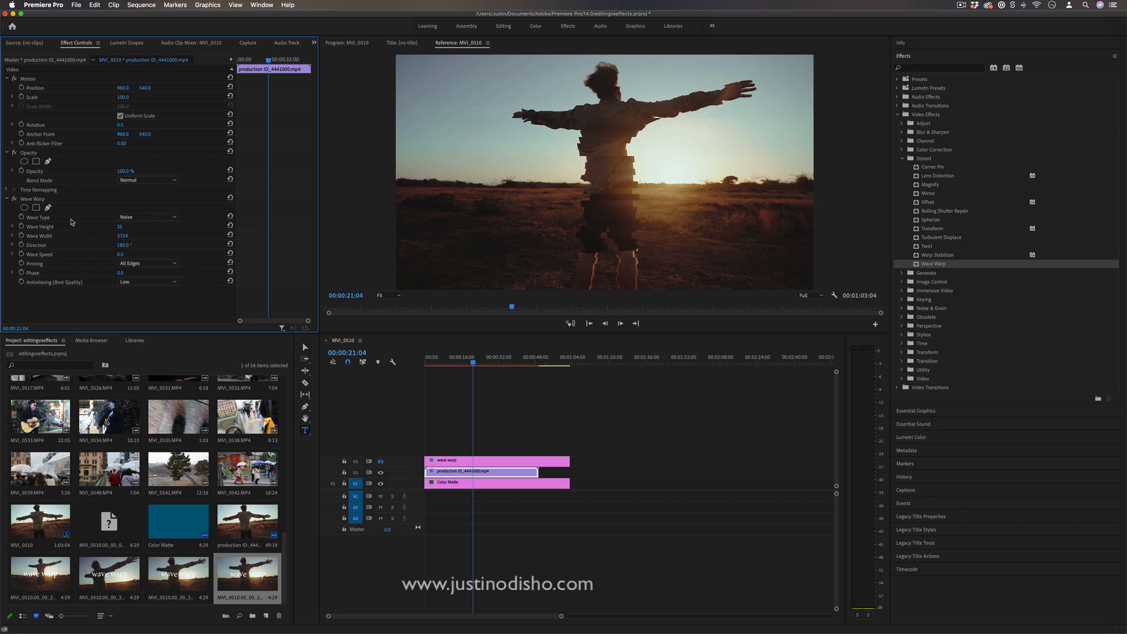
mouse_move(36, 208)
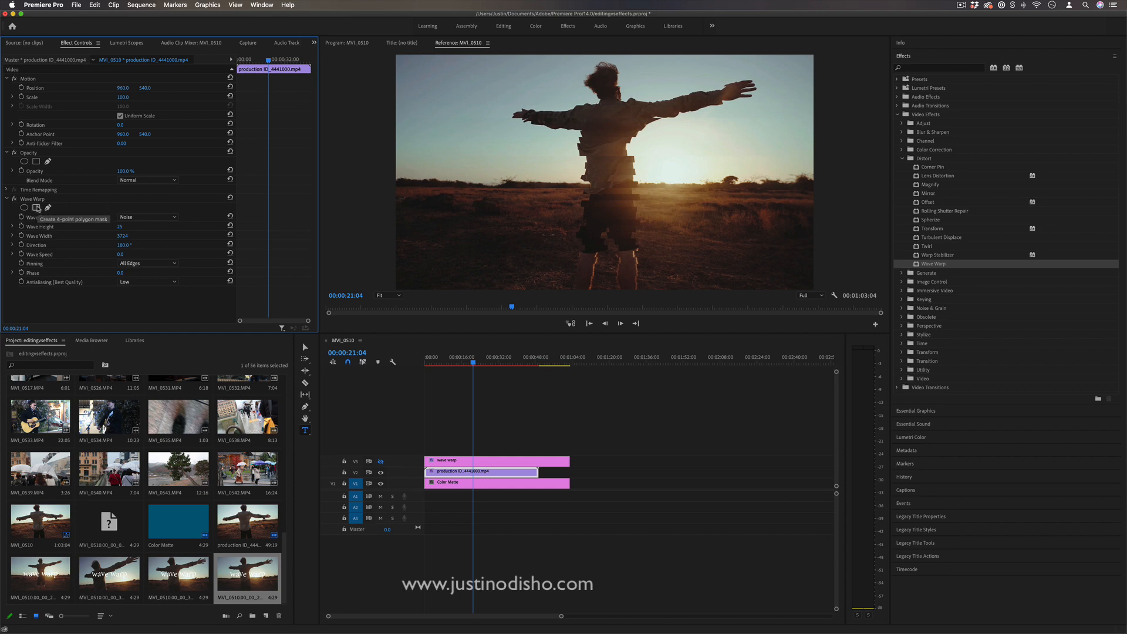
left_click(38, 208)
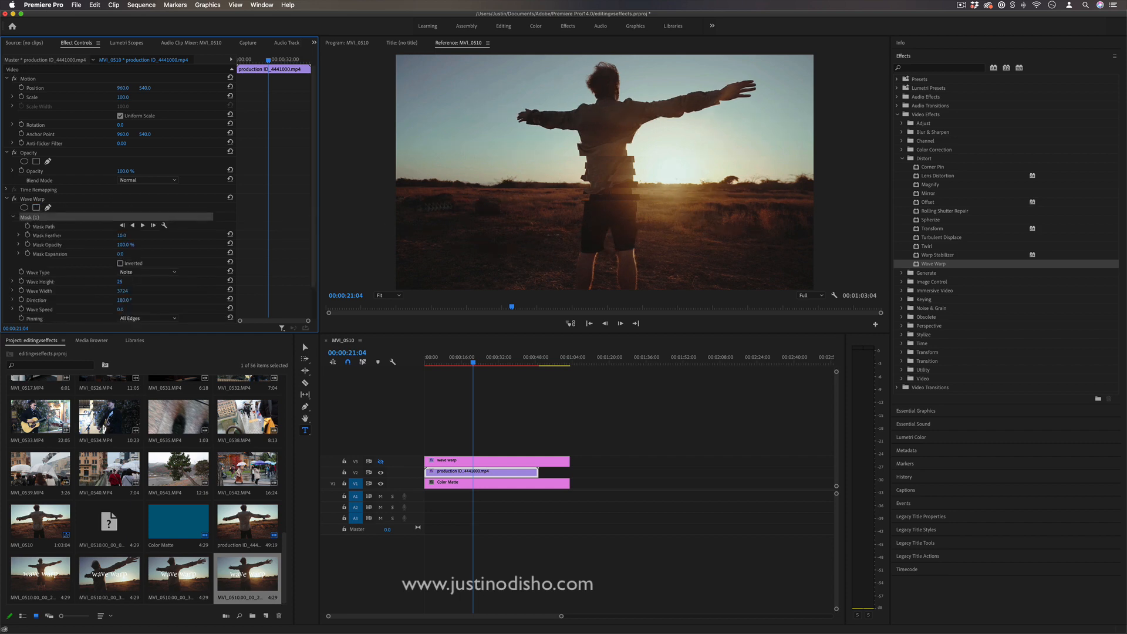